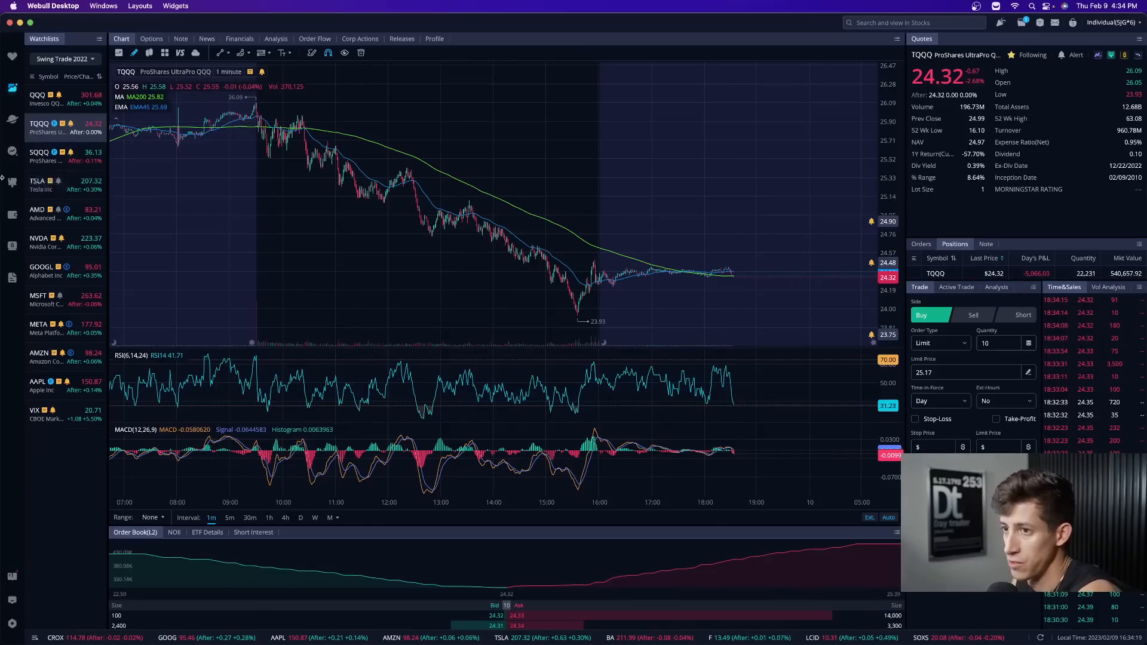
- Switch the 1-minute chart to SQQQ, then load QQQ from the Swing Trade 2022 watchlist
click(40, 156)
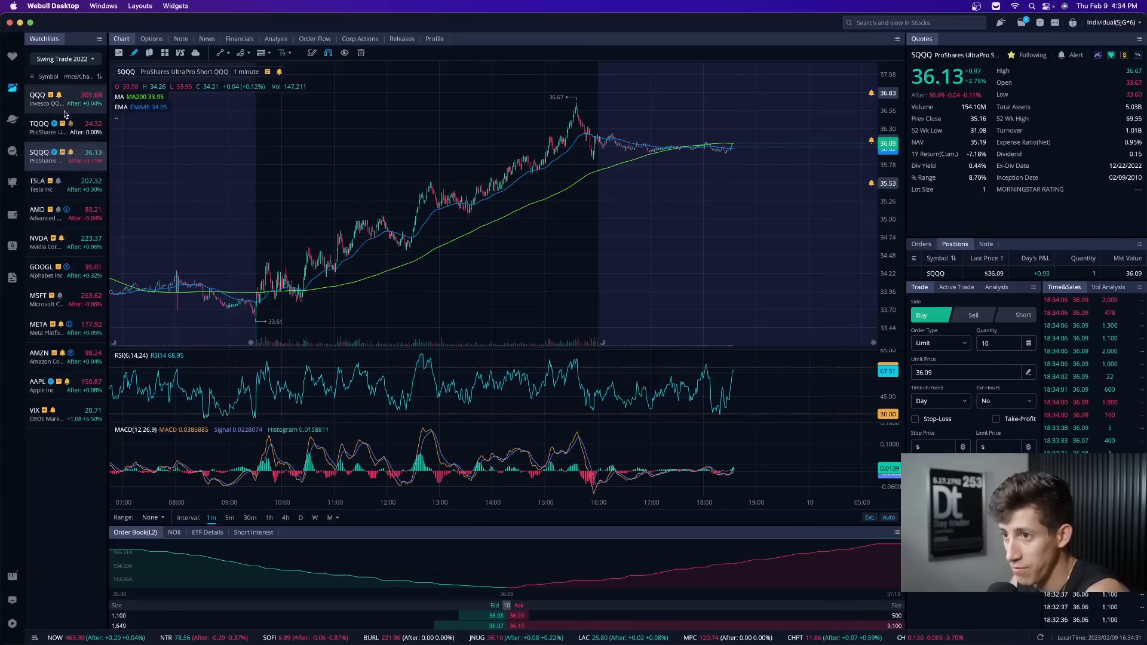
click(37, 99)
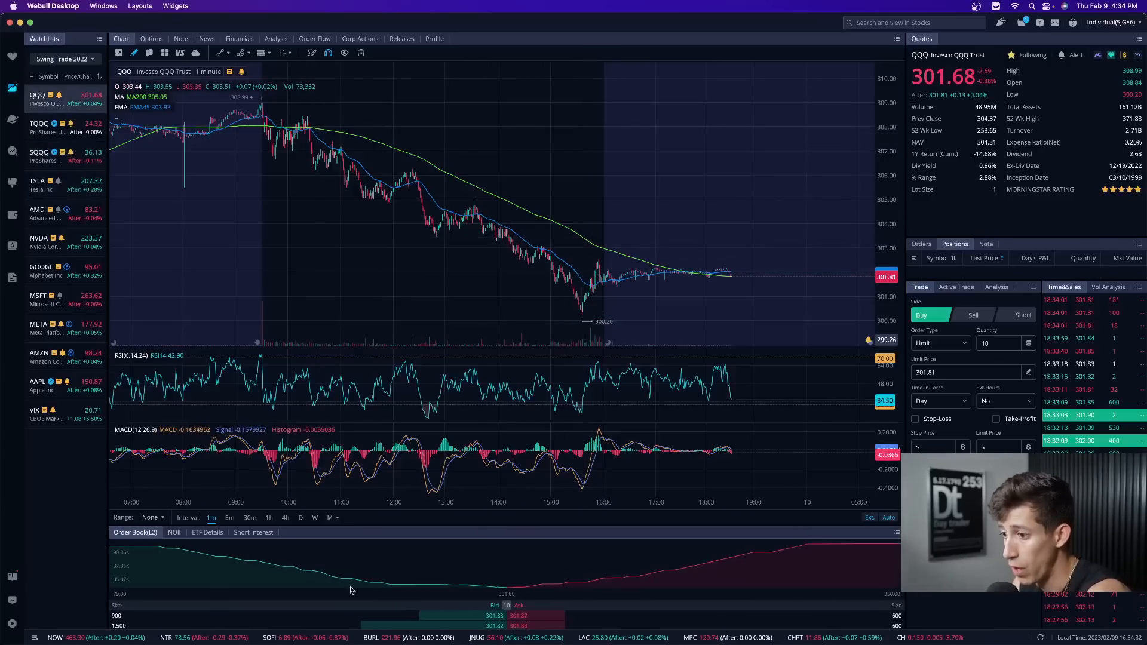
click(269, 518)
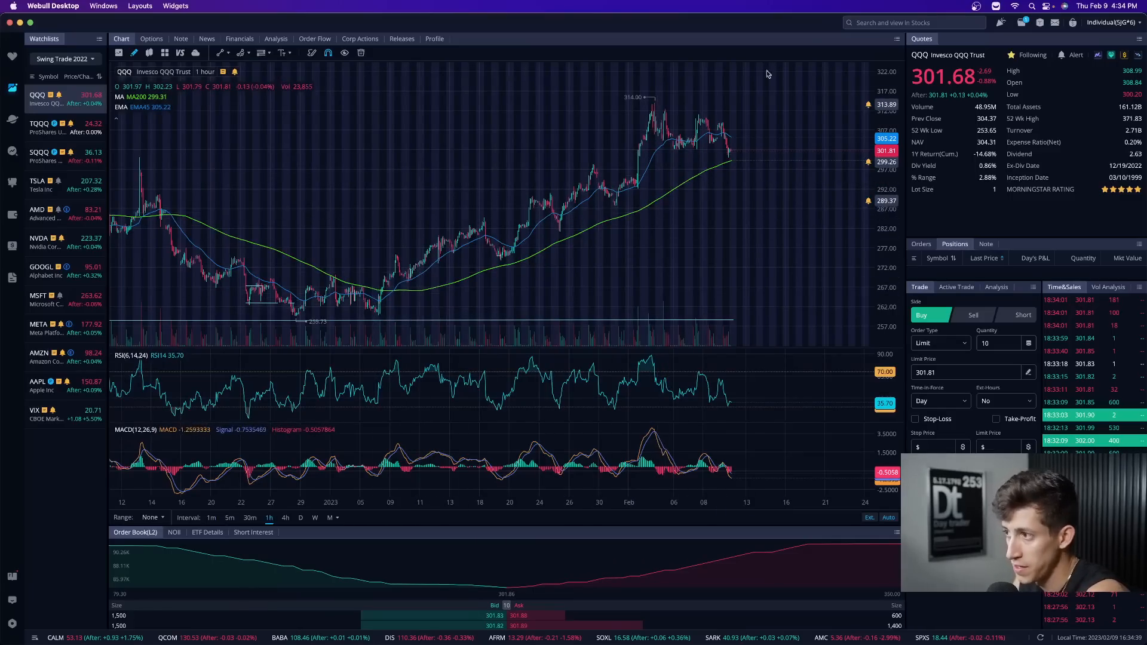
mouse_move(495, 238)
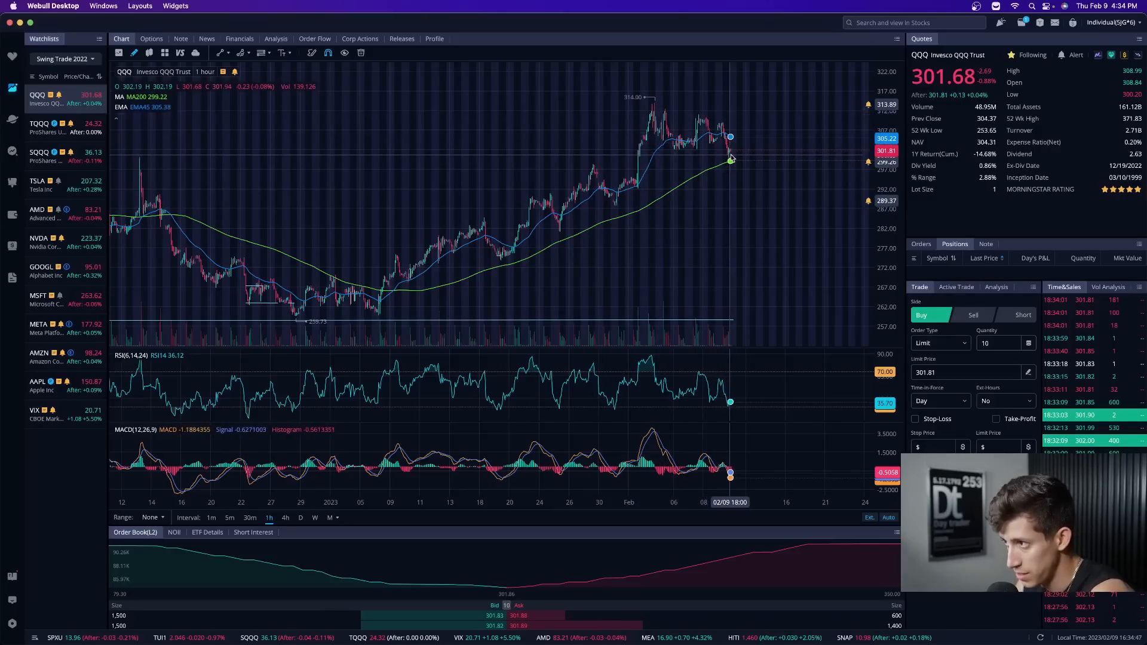
mouse_move(757, 172)
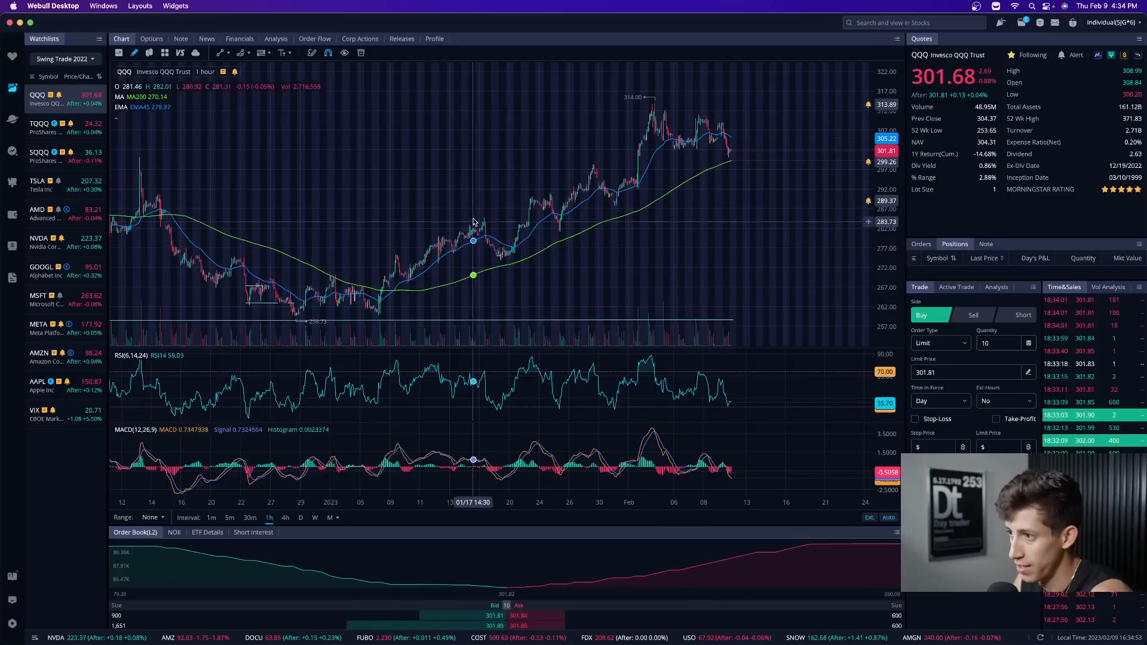
mouse_move(548, 248)
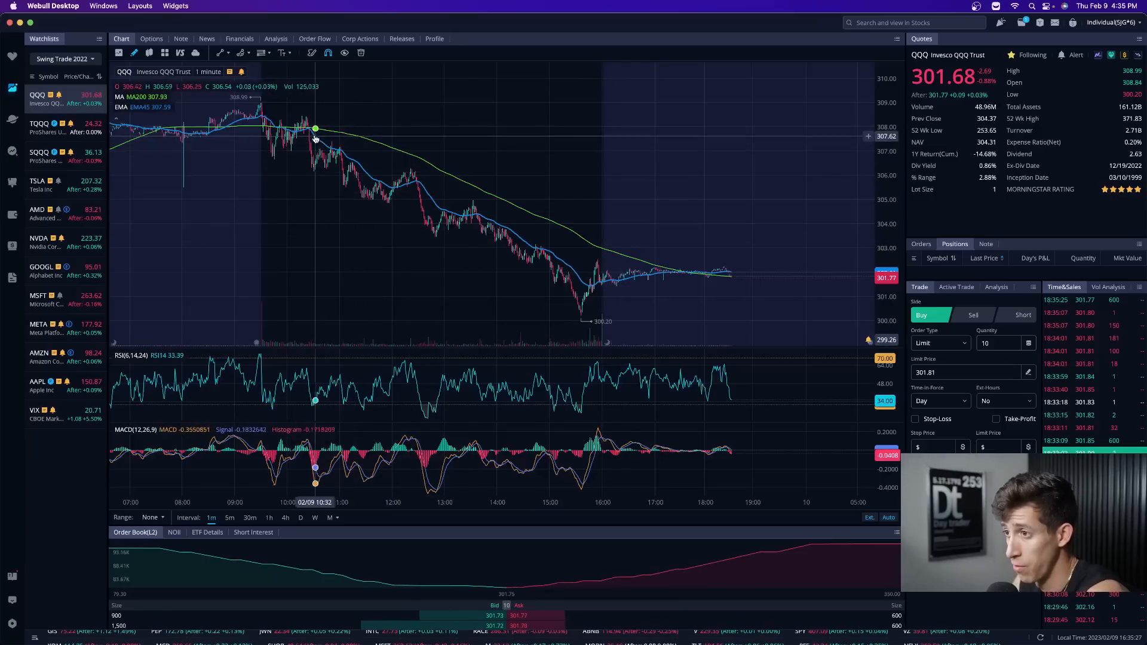
- Set the chart to 5-minute candles and view SQQQ before returning to QQQ
click(229, 517)
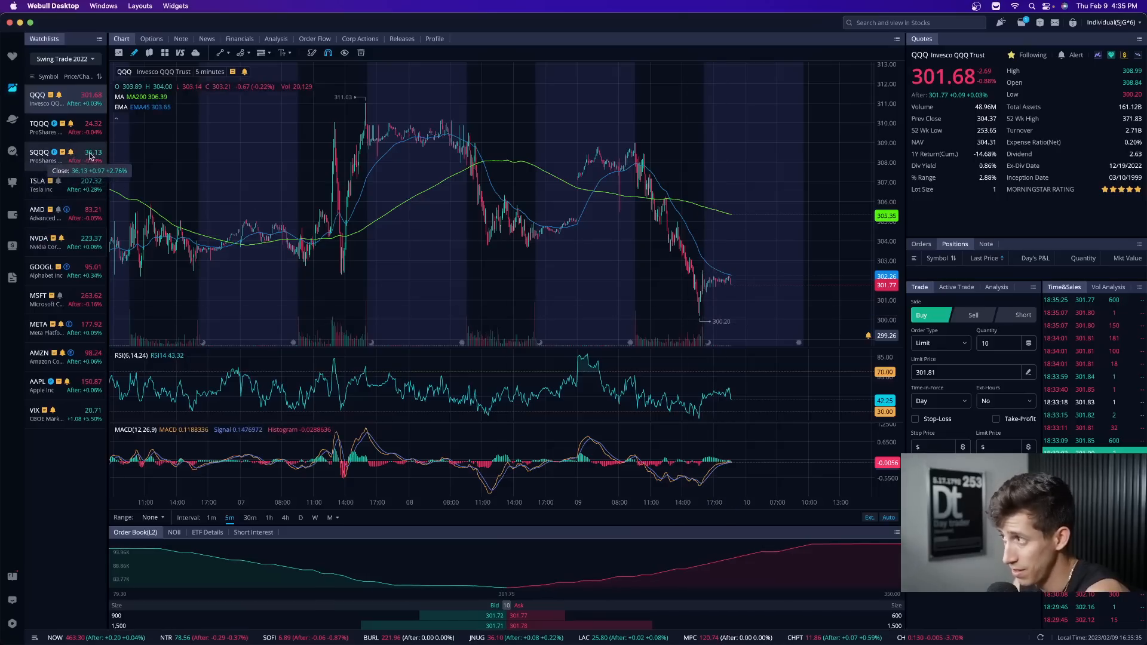
click(40, 154)
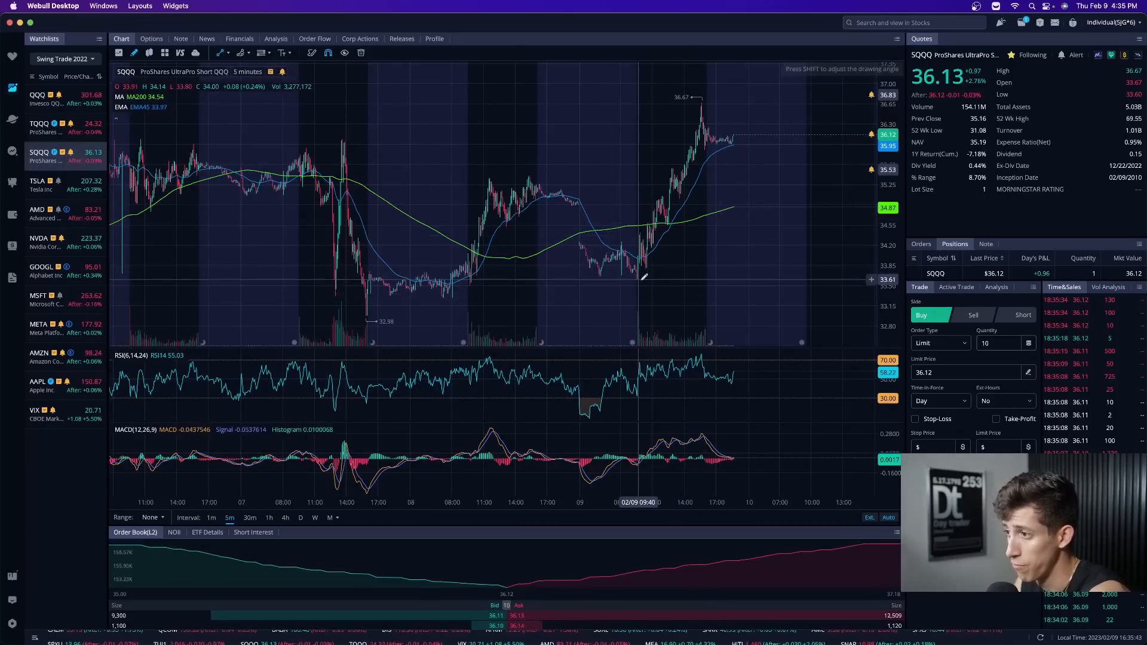
drag(638, 279, 707, 97)
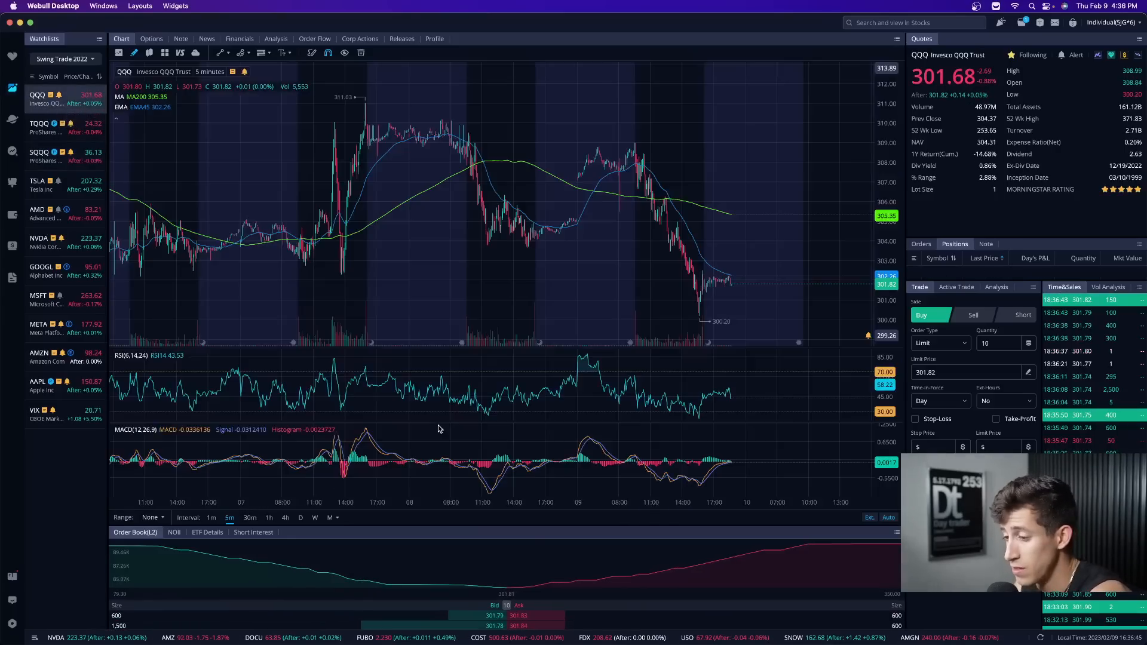
- Switch the QQQ chart to 1-hour candles showing several weeks of history
click(269, 517)
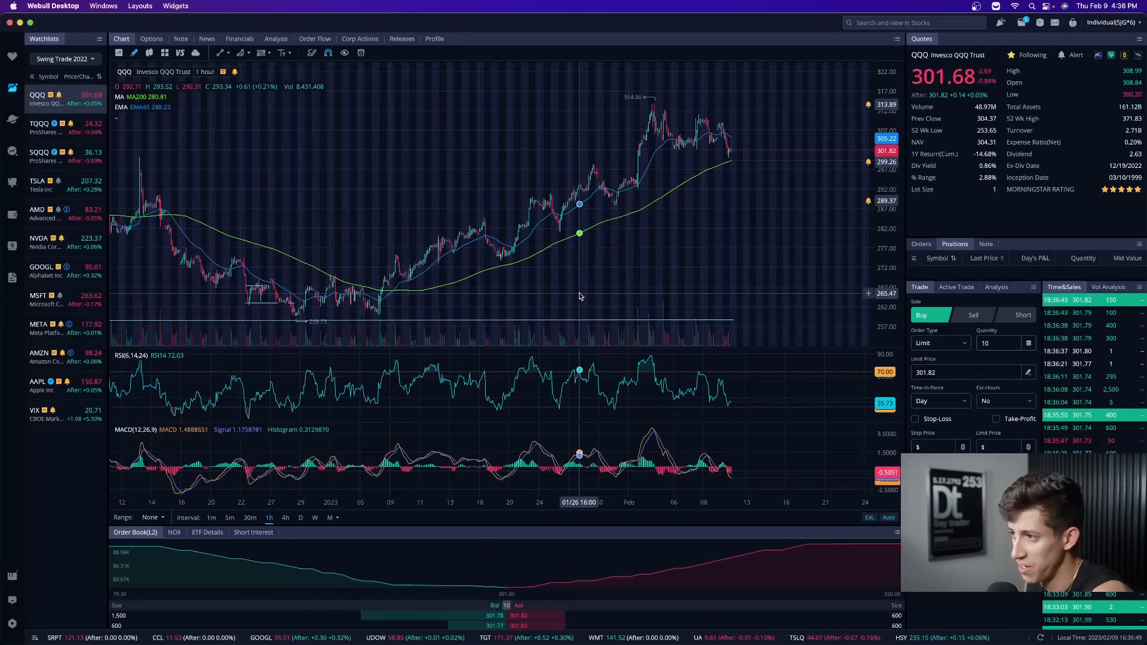
mouse_move(660, 113)
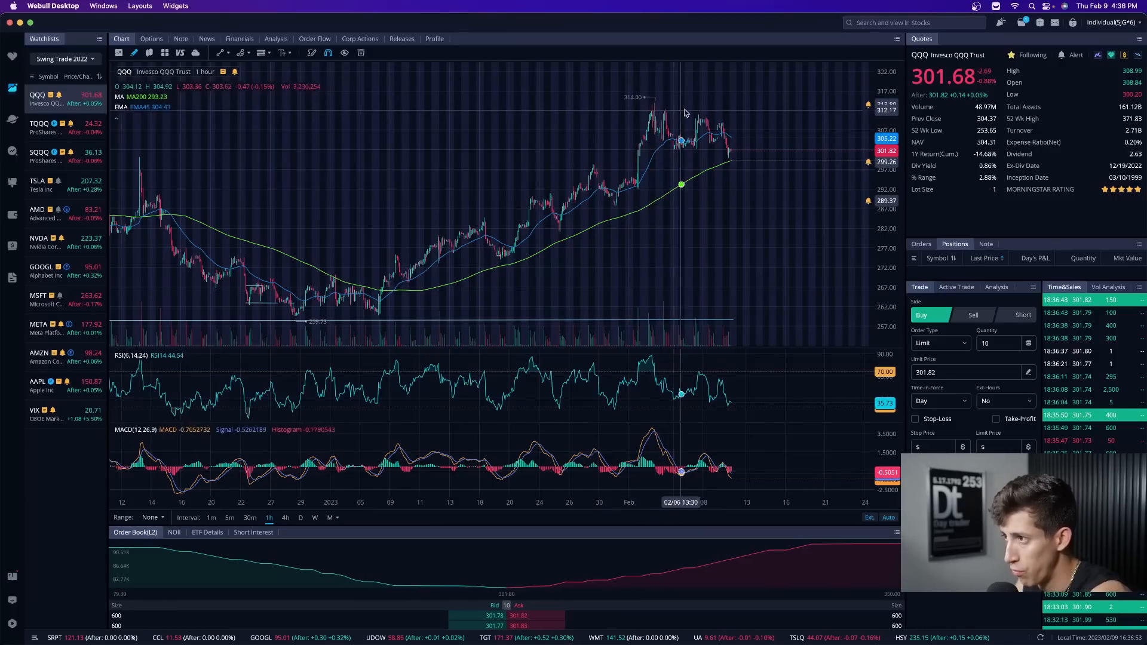
mouse_move(688, 114)
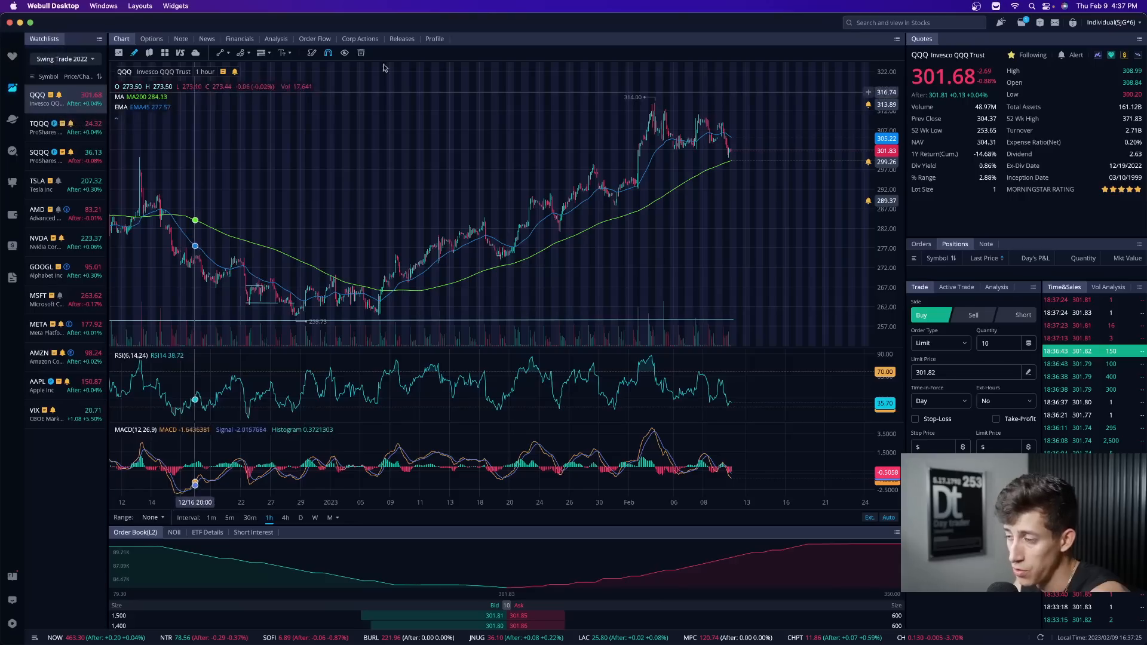
mouse_move(504, 266)
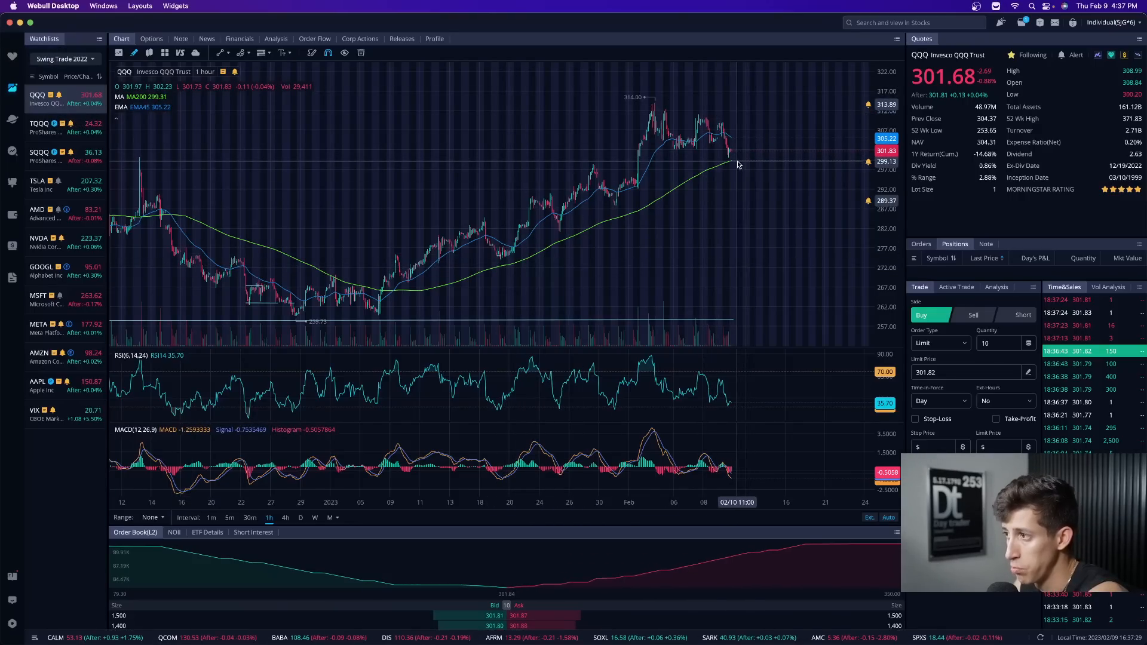
click(286, 517)
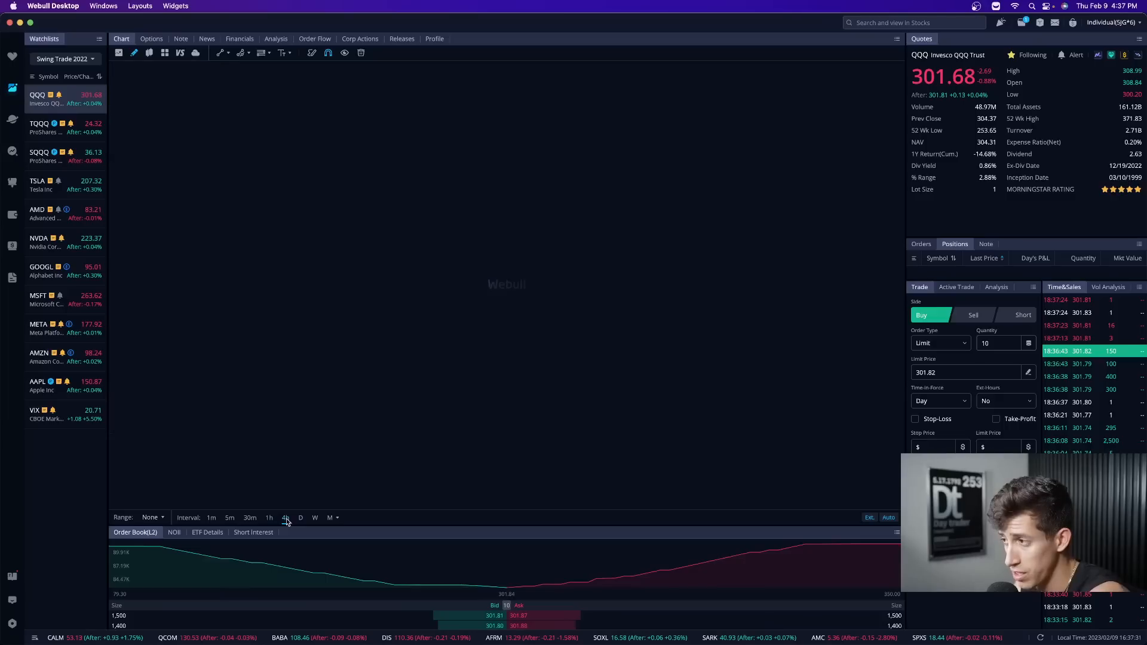
click(286, 517)
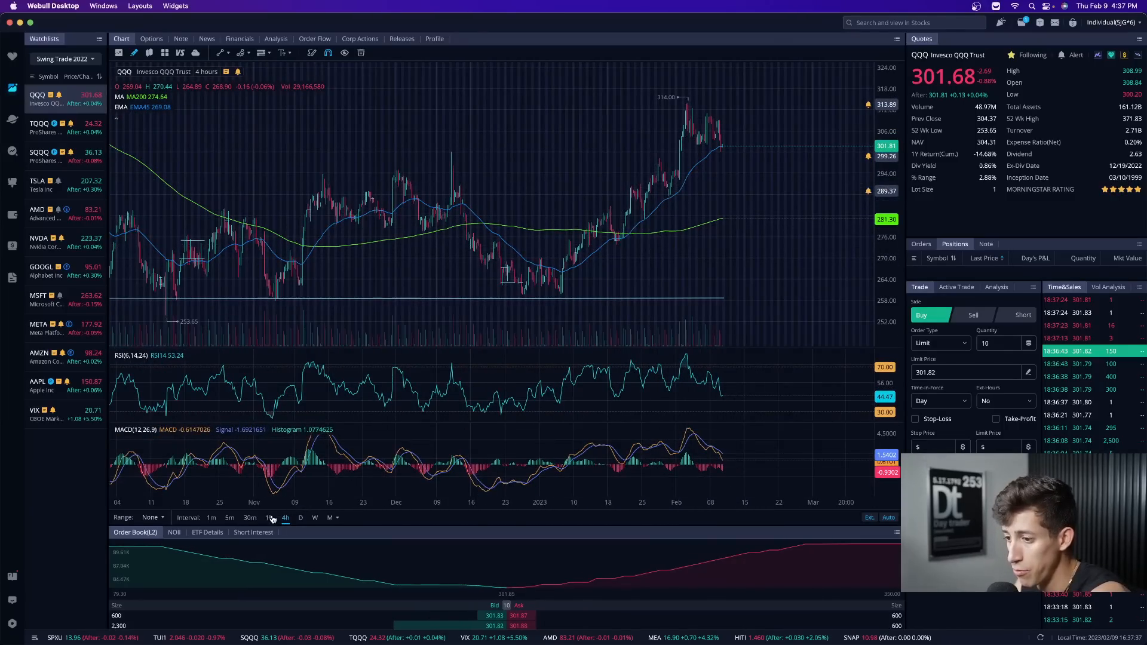
click(268, 517)
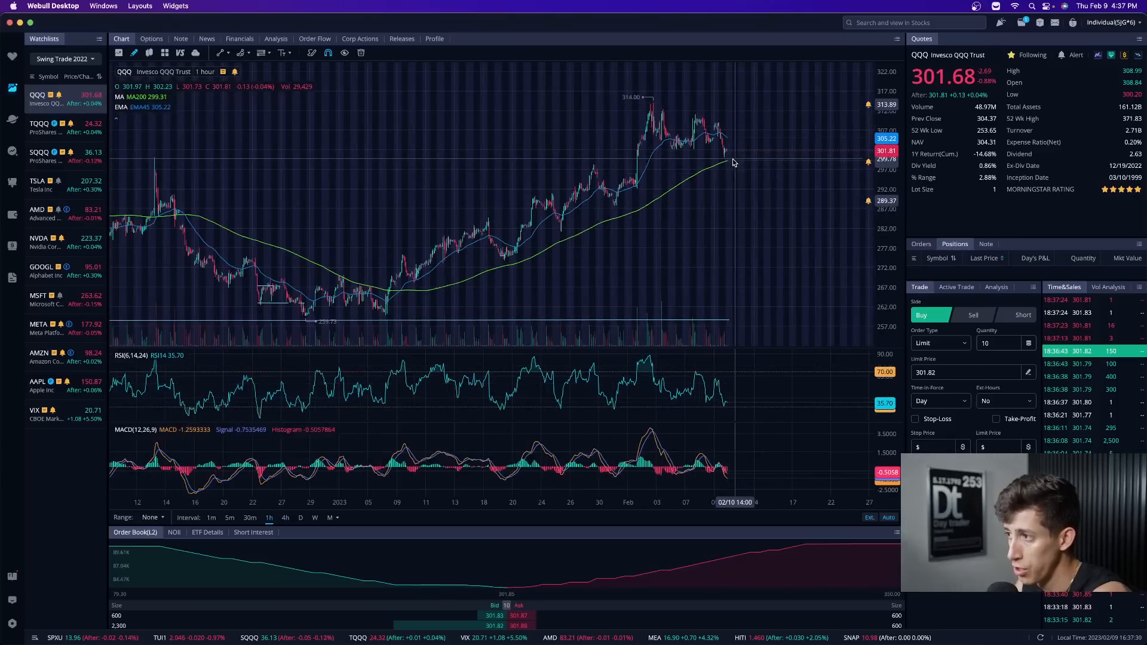
mouse_move(444, 276)
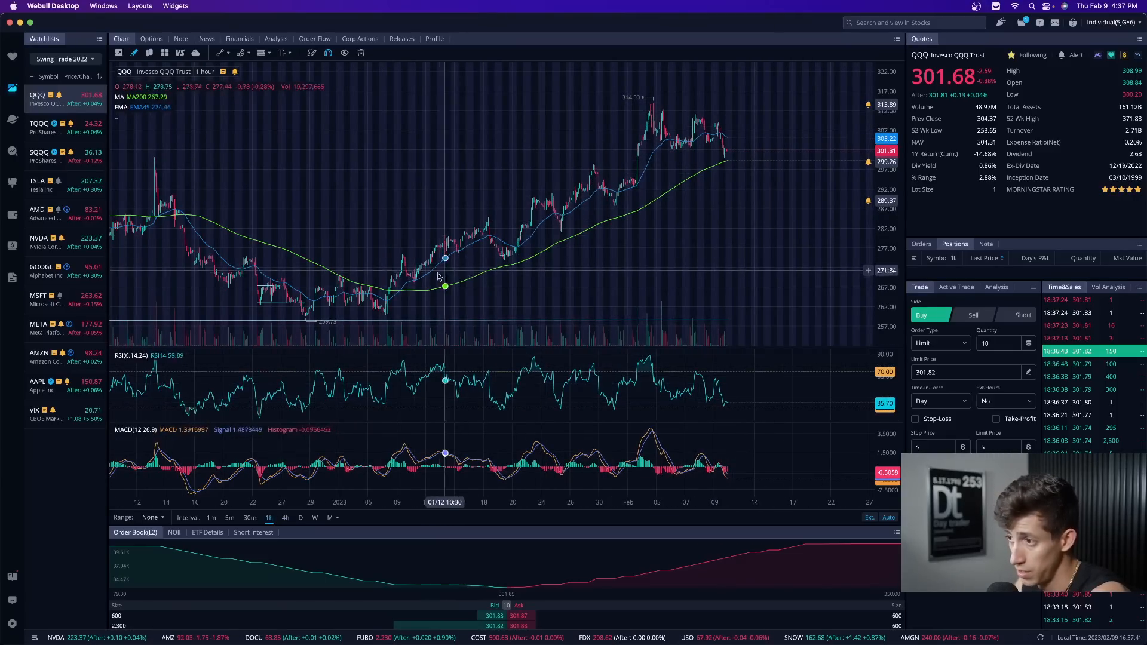
mouse_move(737, 101)
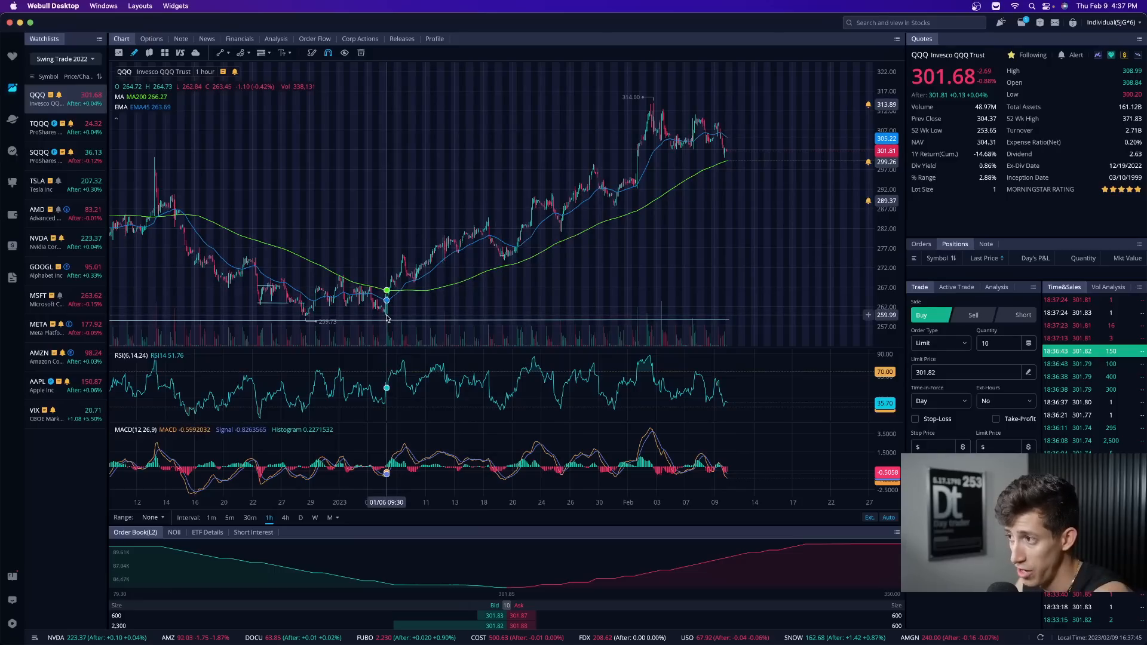
mouse_move(731, 165)
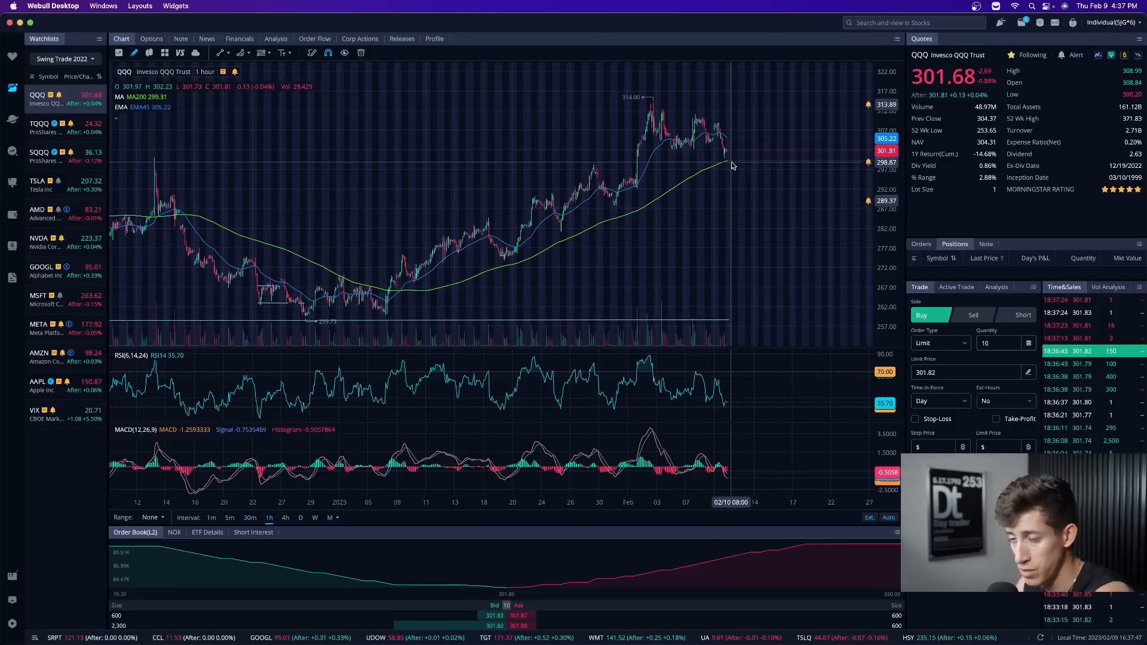
mouse_move(732, 170)
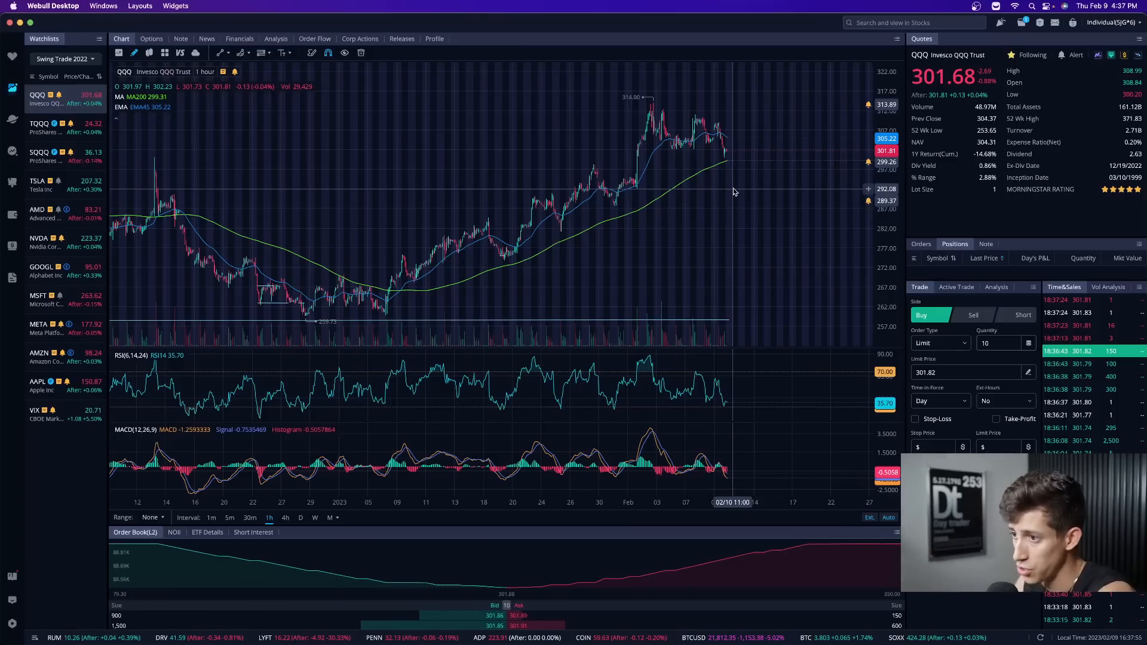
mouse_move(402, 324)
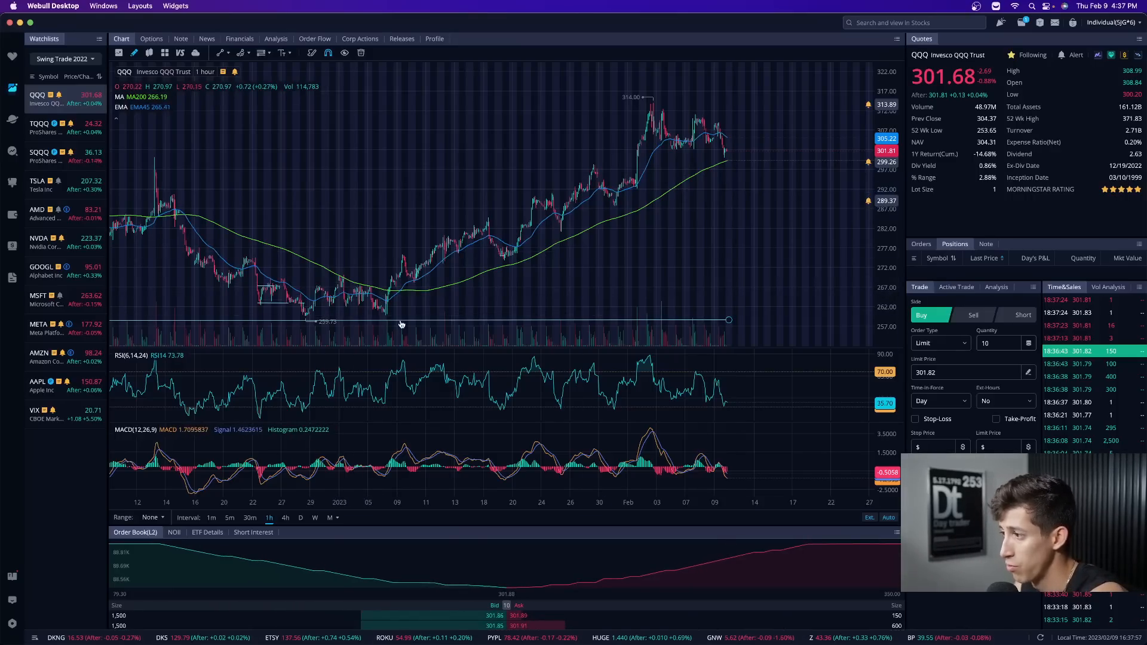
mouse_move(731, 317)
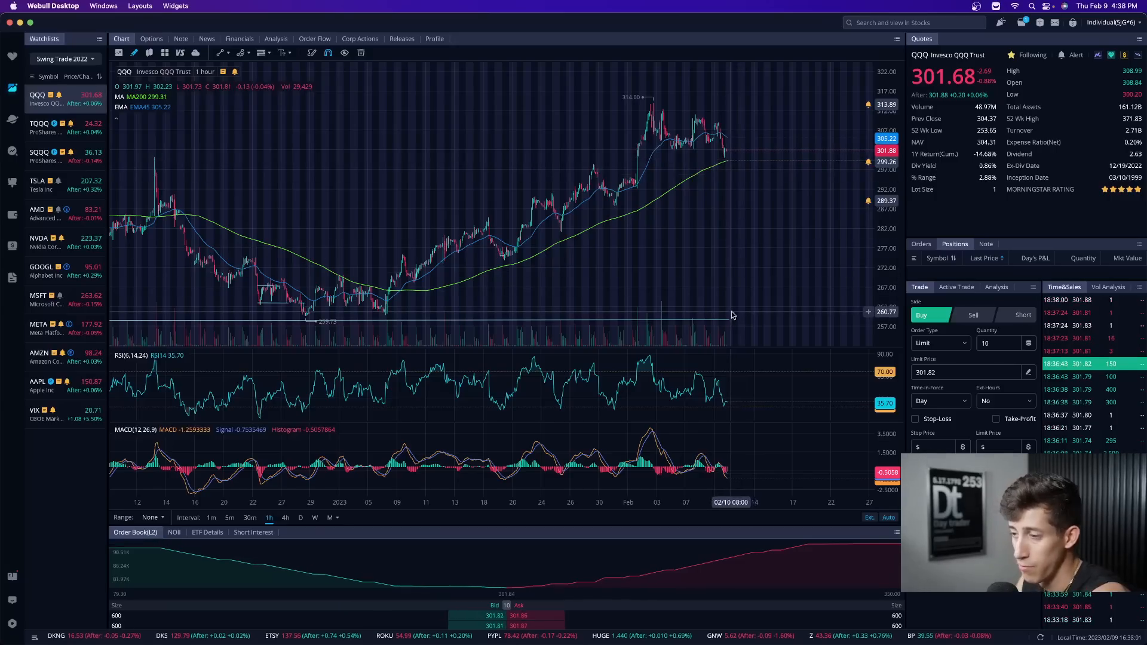
mouse_move(739, 163)
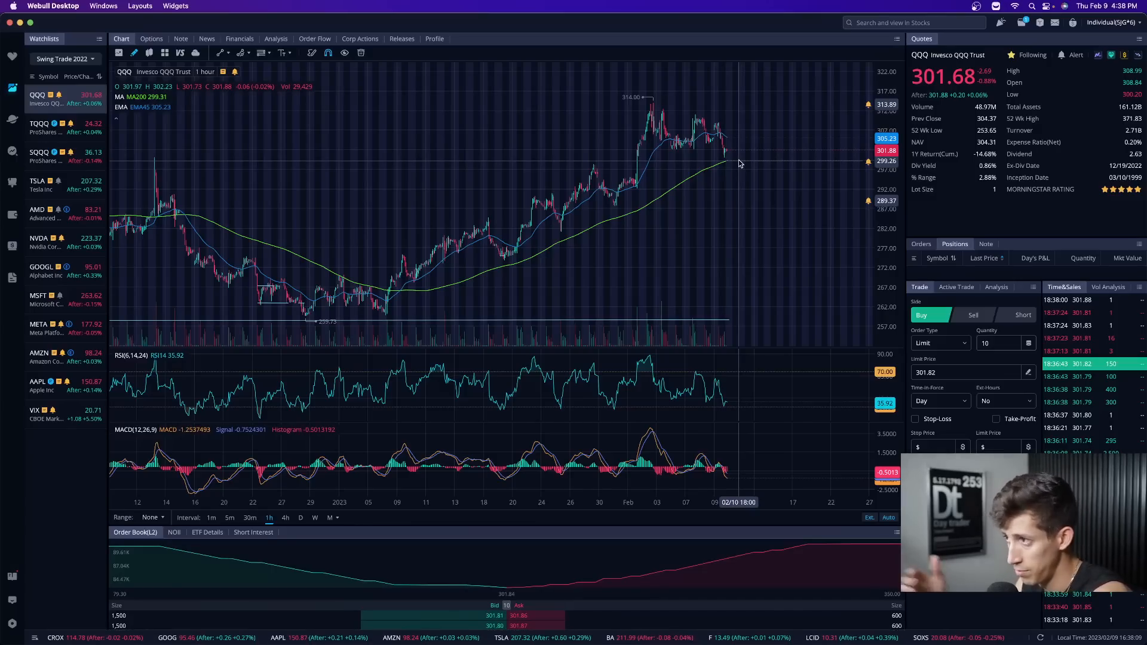
mouse_move(729, 158)
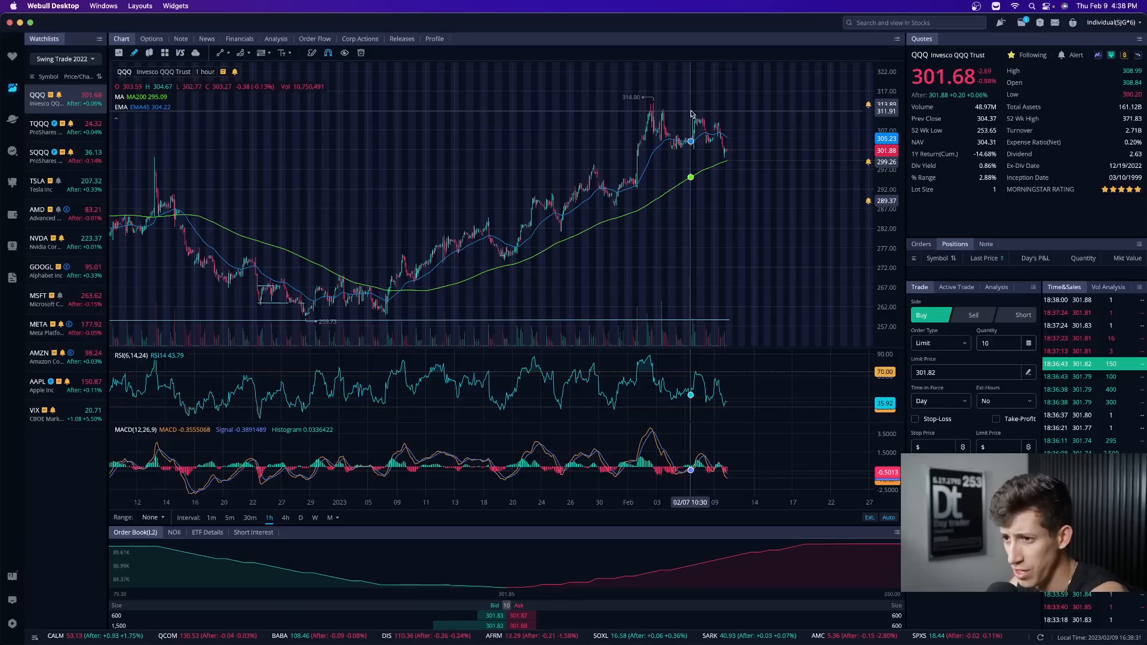
click(44, 271)
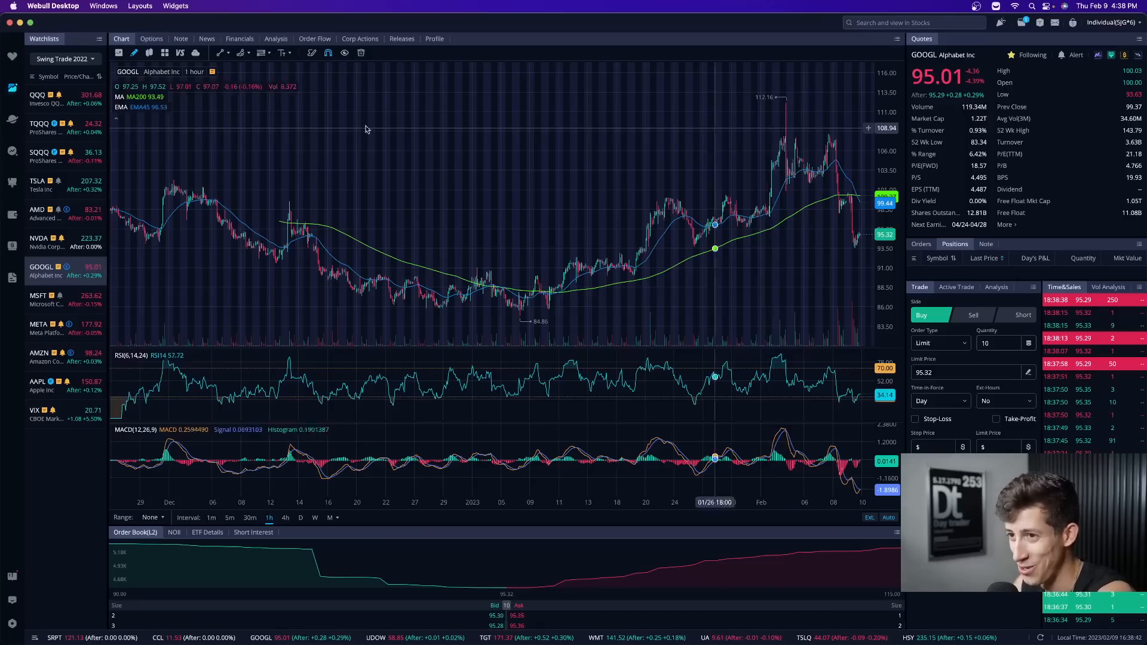
click(55, 96)
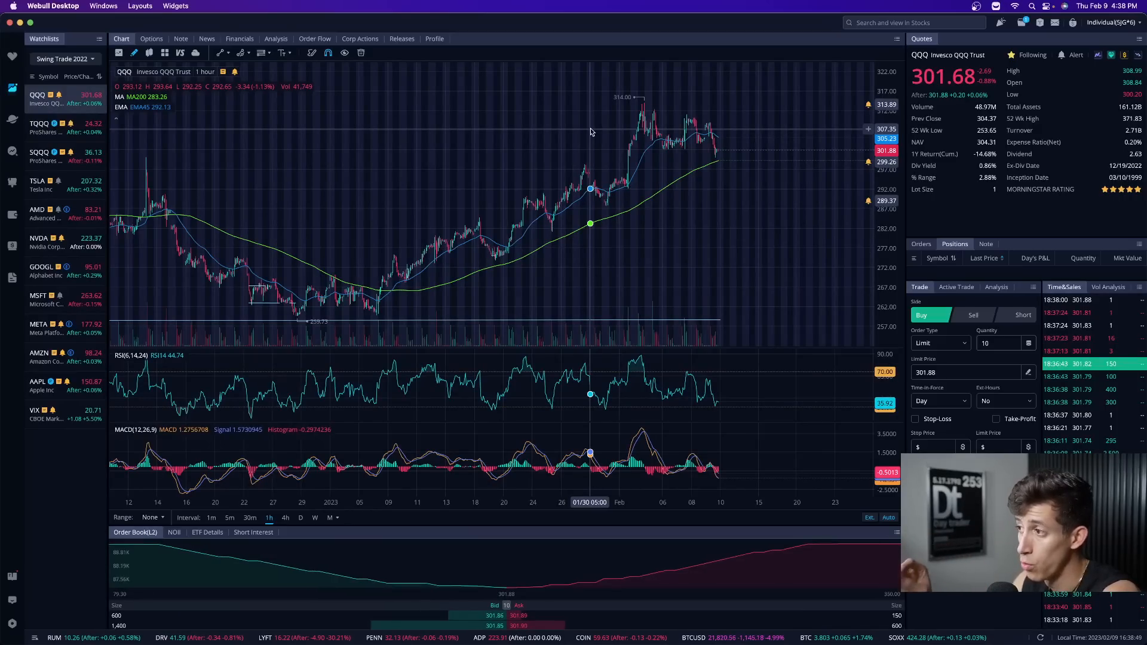
mouse_move(737, 151)
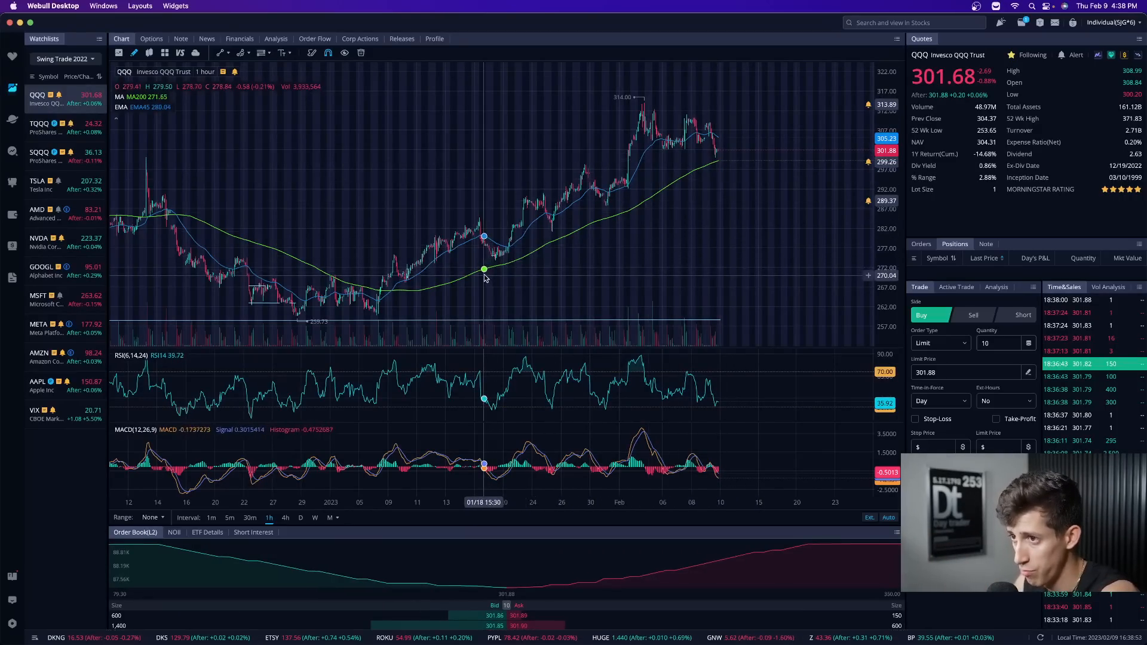
mouse_move(720, 166)
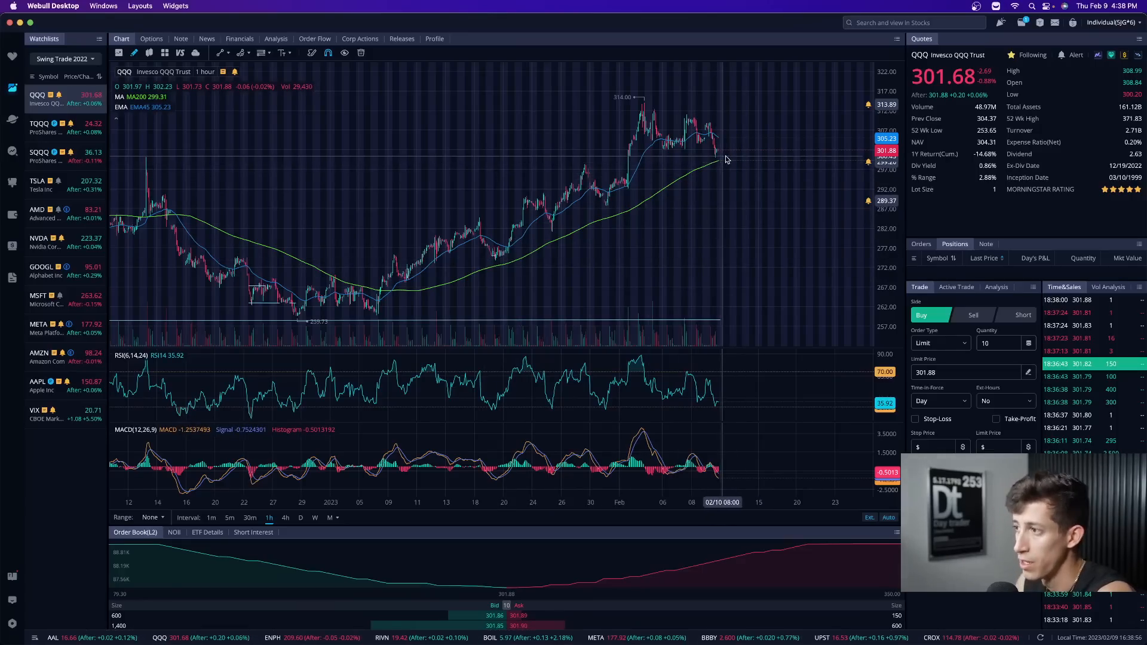
mouse_move(731, 142)
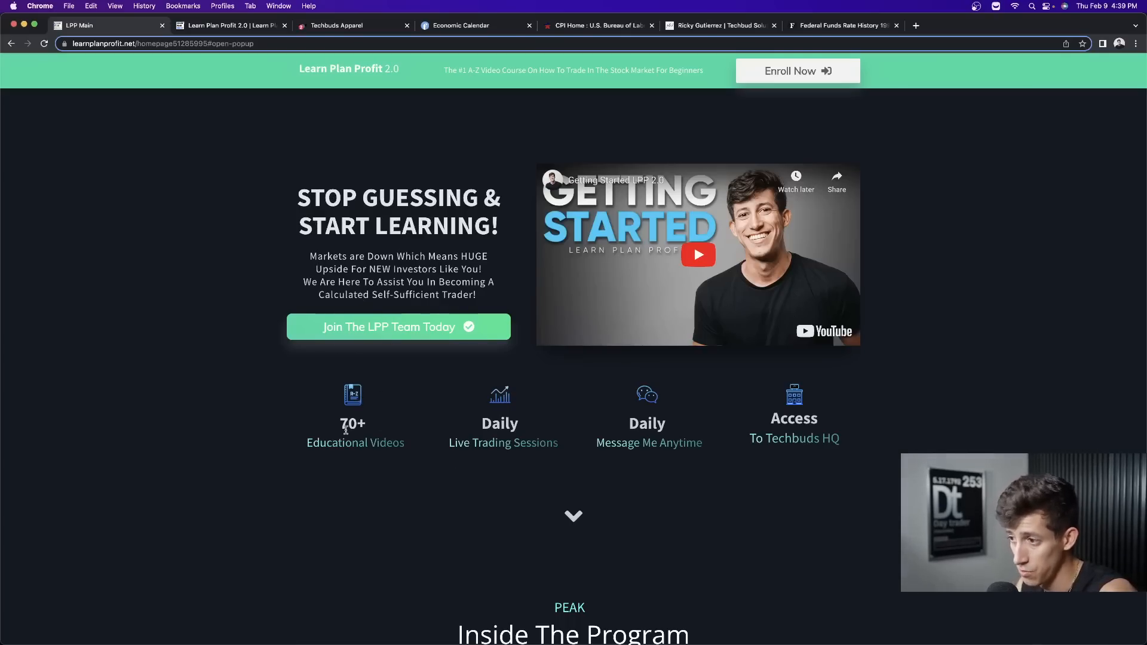
mouse_move(680, 408)
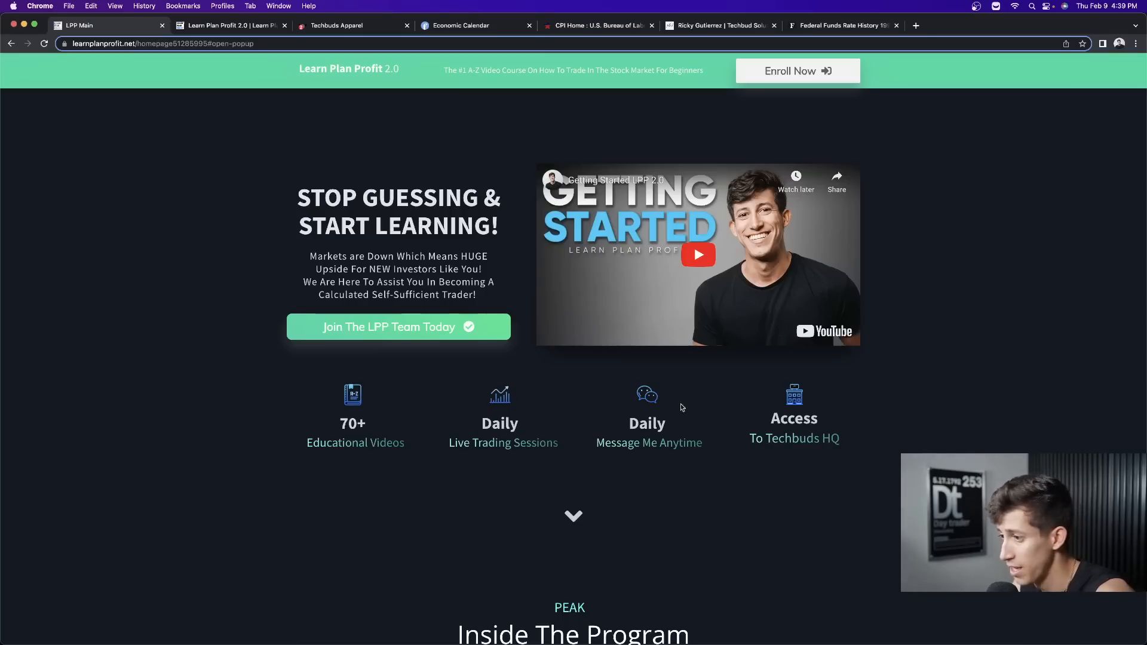